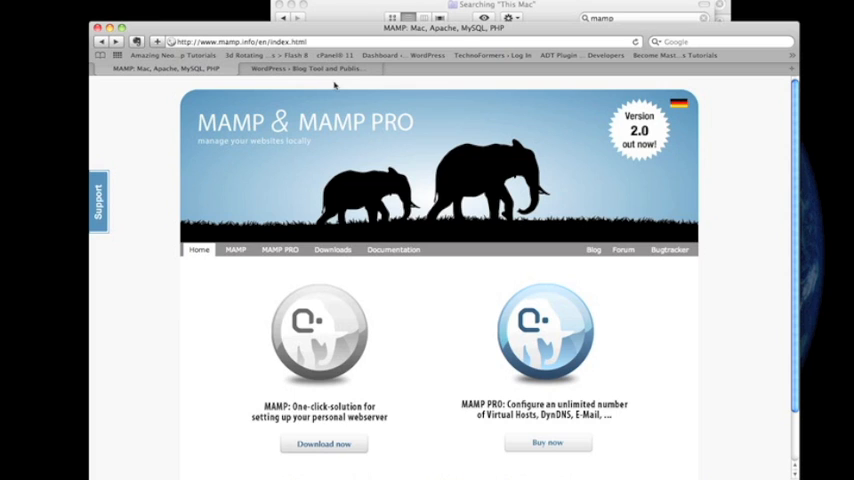
{"action": "mouse_move", "coordinate": [280, 260]}
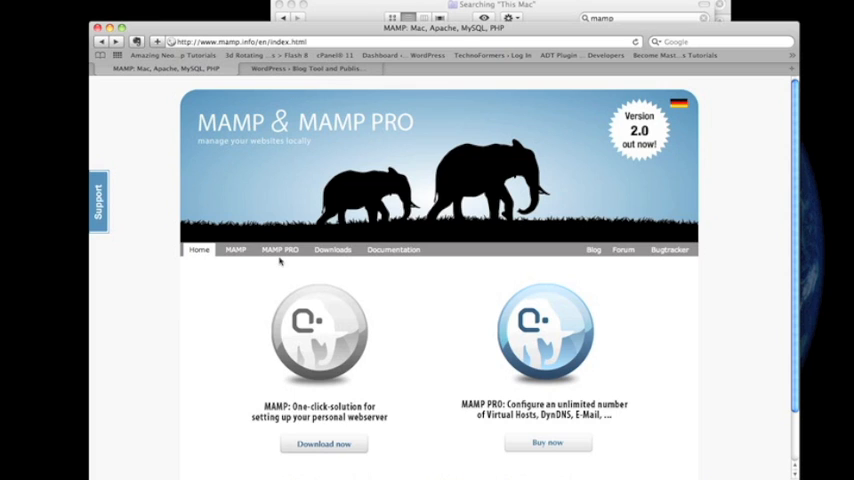
{"action": "mouse_move", "coordinate": [314, 288]}
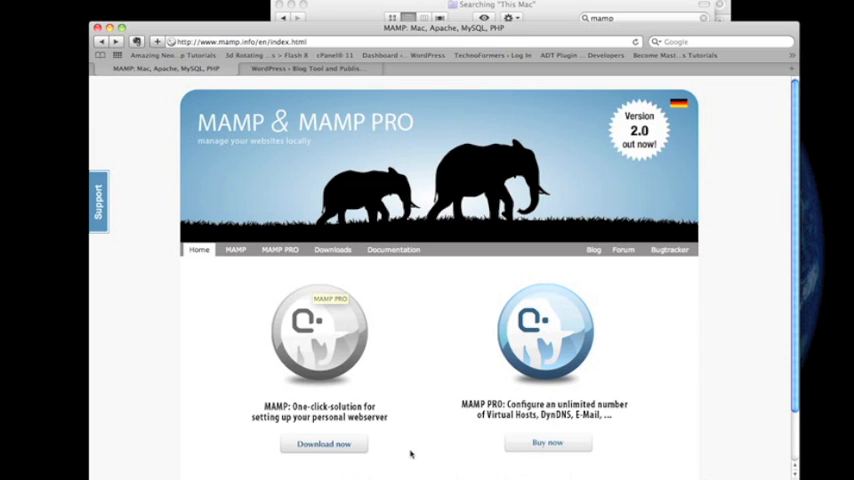
Download the free MAMP package from mamp.info.
{"action": "left_click", "coordinate": [300, 68]}
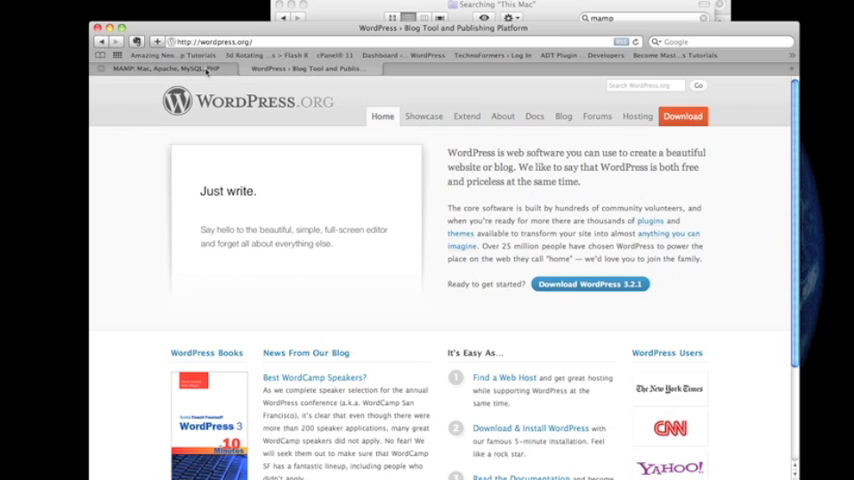
{"action": "mouse_move", "coordinate": [424, 116]}
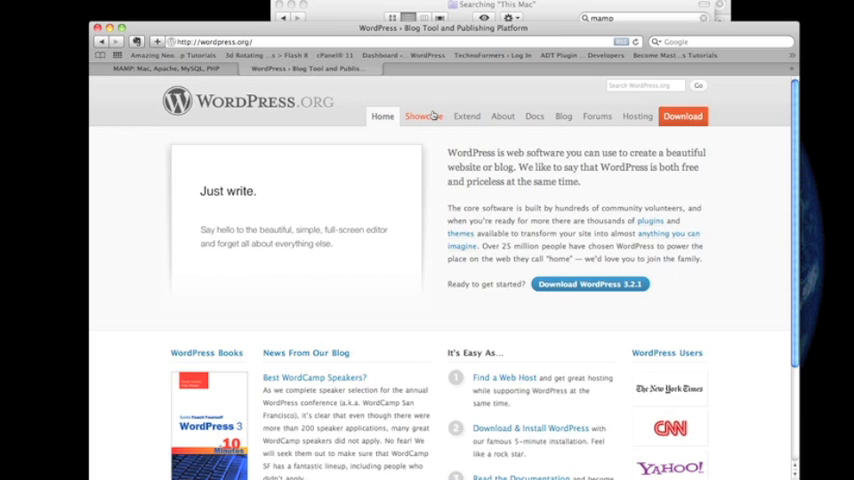
{"action": "mouse_move", "coordinate": [352, 12]}
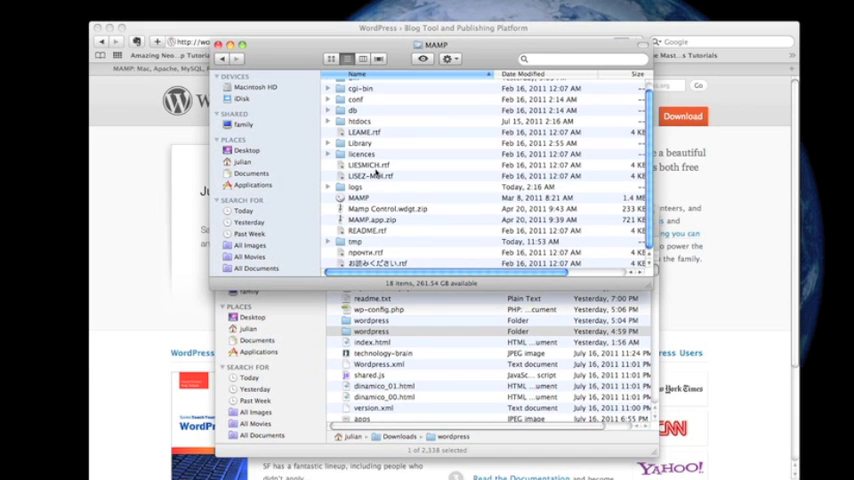
Launch MAMP.app and start the Apache and MySQL servers.
{"action": "double_click", "coordinate": [358, 204]}
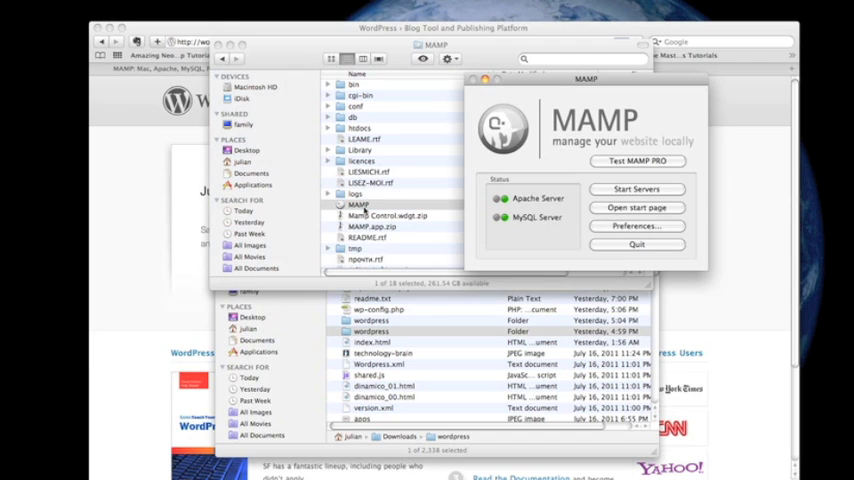
{"action": "left_click", "coordinate": [636, 188]}
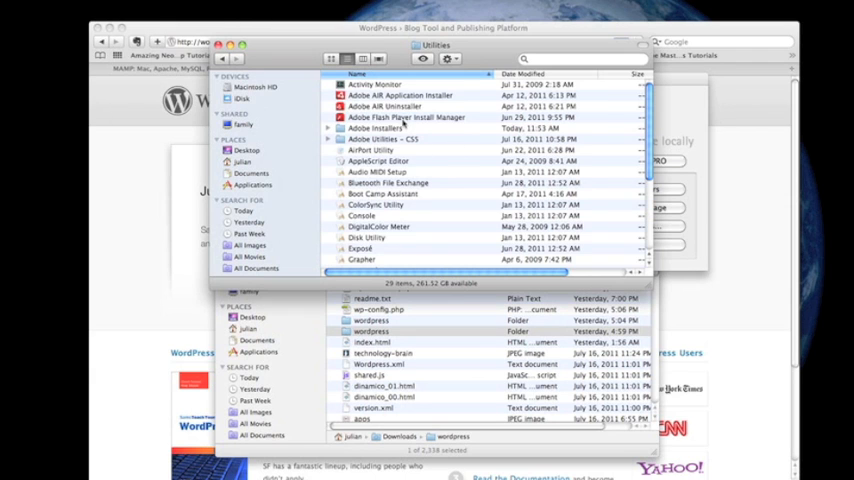
Launch Activity Monitor and filter the process list for 'mysql'.
{"action": "left_click", "coordinate": [376, 84]}
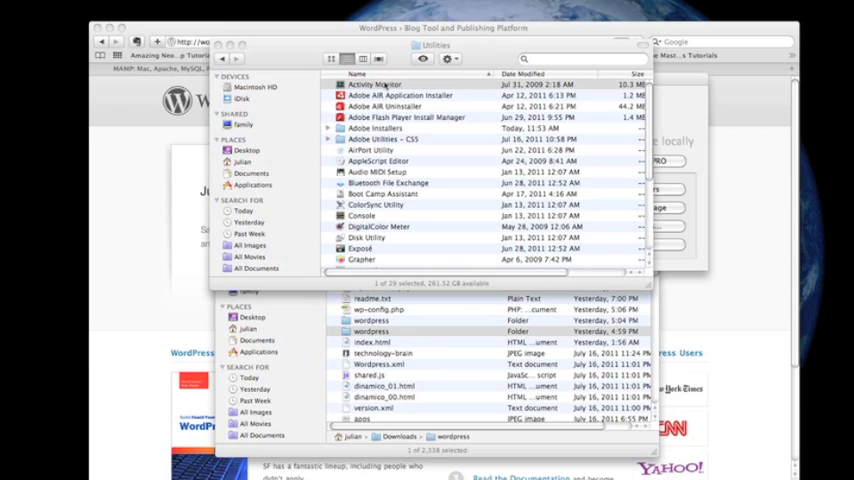
{"action": "double_click", "coordinate": [376, 84]}
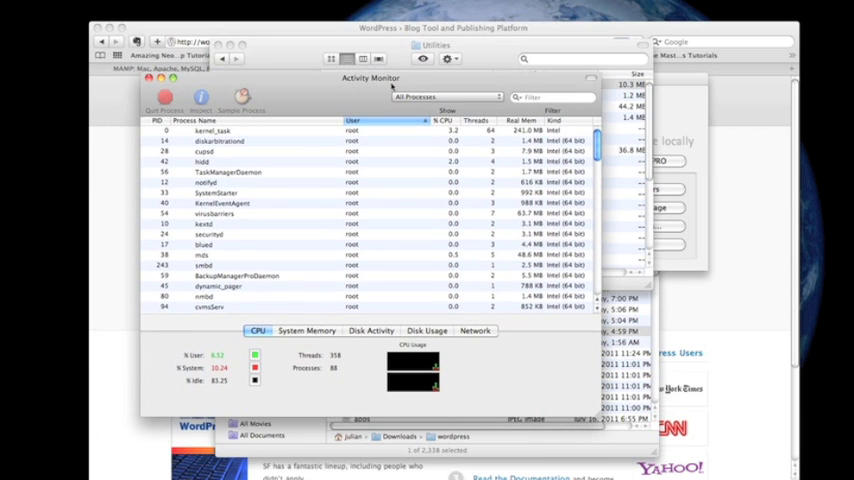
{"action": "left_click", "coordinate": [560, 96]}
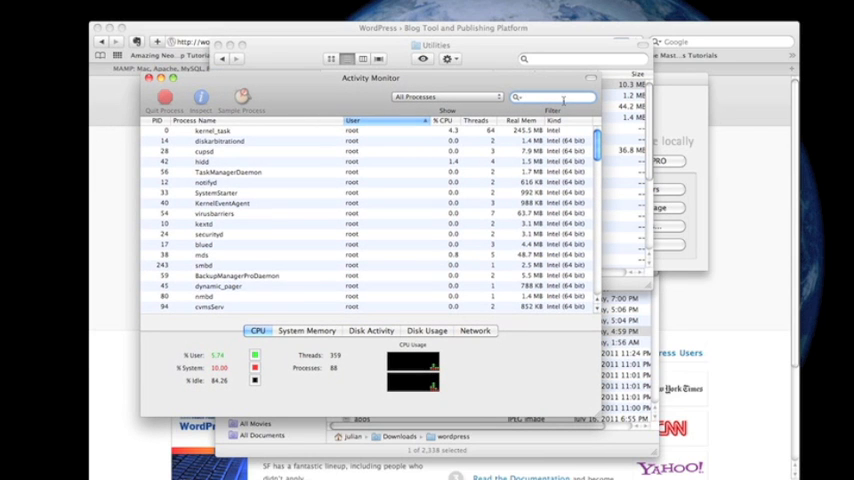
{"action": "type", "text": "mysql"}
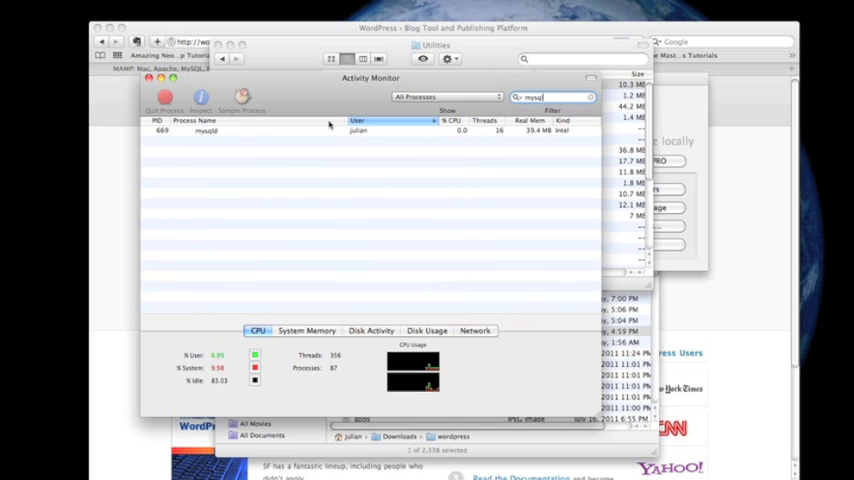
Clear the filter and search the process list for 'httpd' (Apache).
{"action": "left_click", "coordinate": [204, 130]}
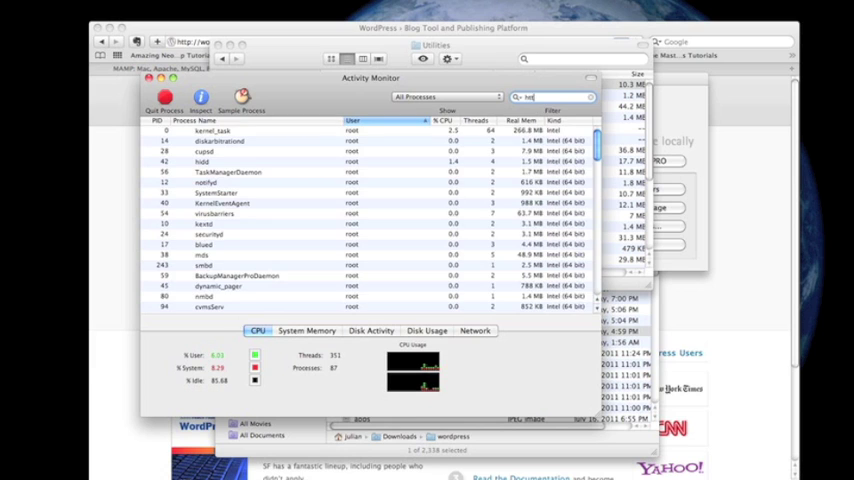
{"action": "type", "text": "httpd"}
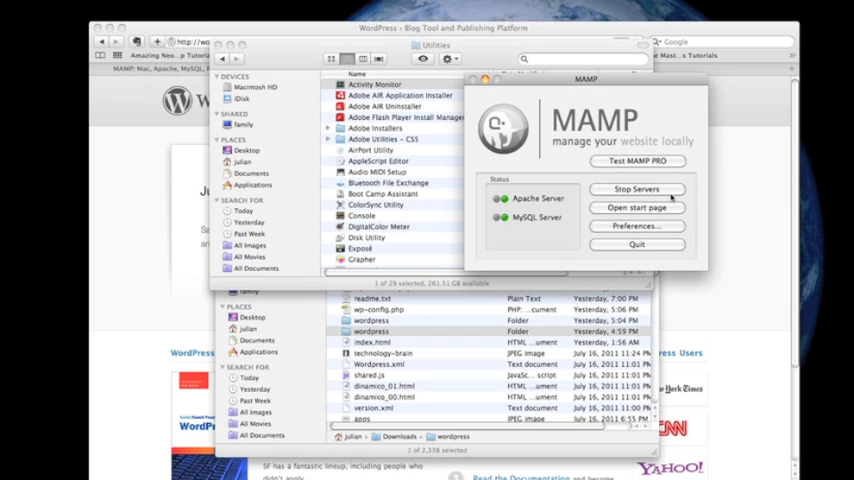
{"action": "mouse_move", "coordinate": [618, 240]}
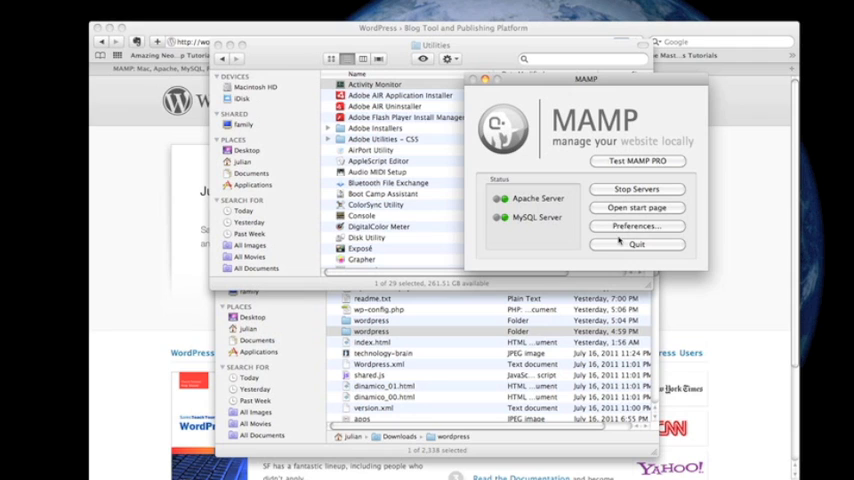
Show the Apache document root setting in MAMP's preferences.
{"action": "left_click", "coordinate": [636, 224]}
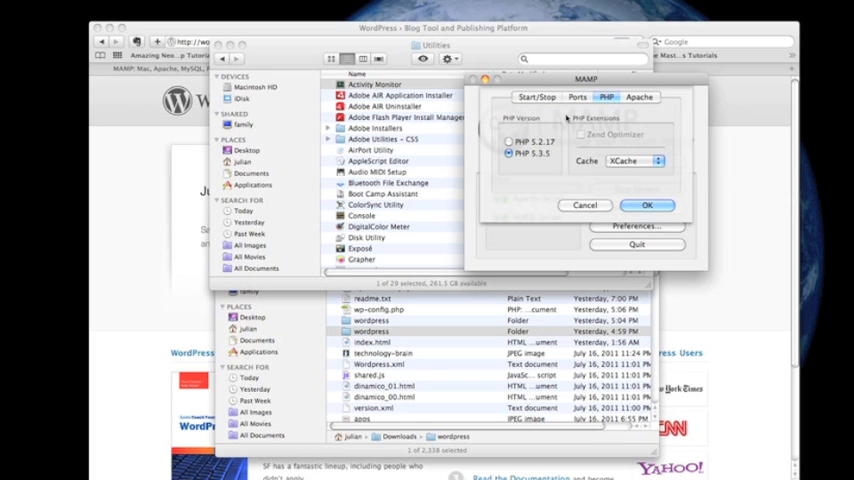
{"action": "left_click", "coordinate": [508, 152]}
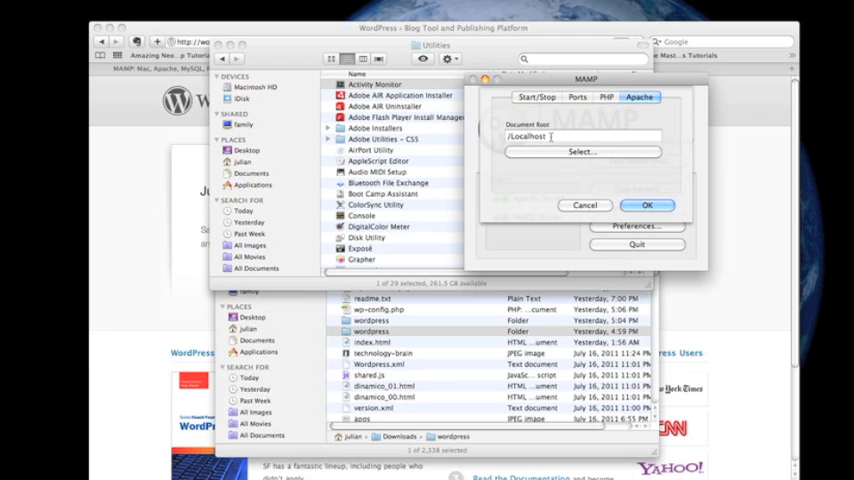
Browse for a different Apache document root, looking inside the Desktop folder.
{"action": "left_click", "coordinate": [582, 152]}
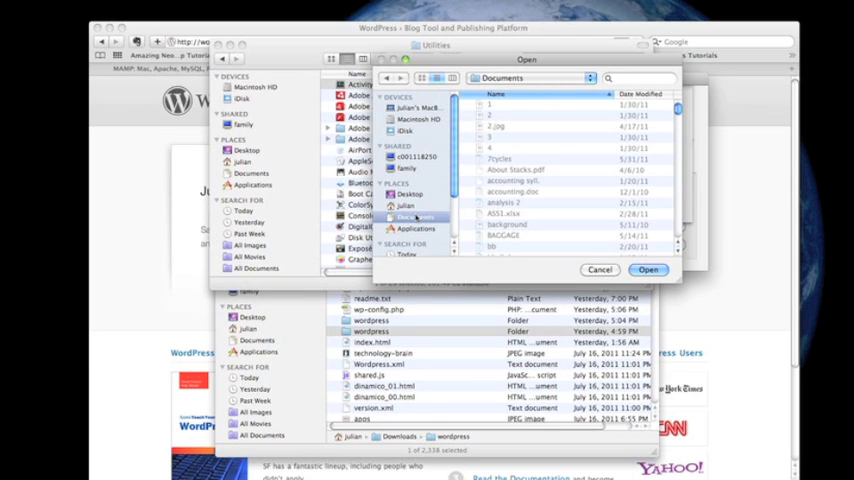
{"action": "left_click", "coordinate": [410, 194]}
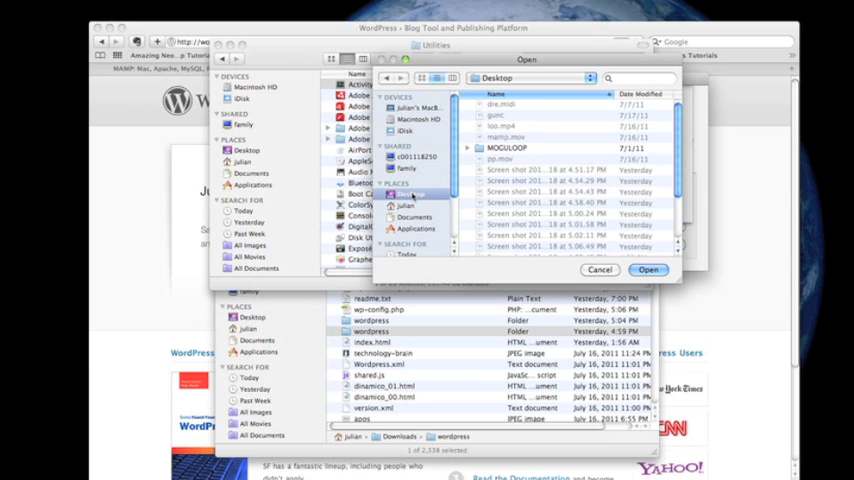
{"action": "mouse_move", "coordinate": [472, 328]}
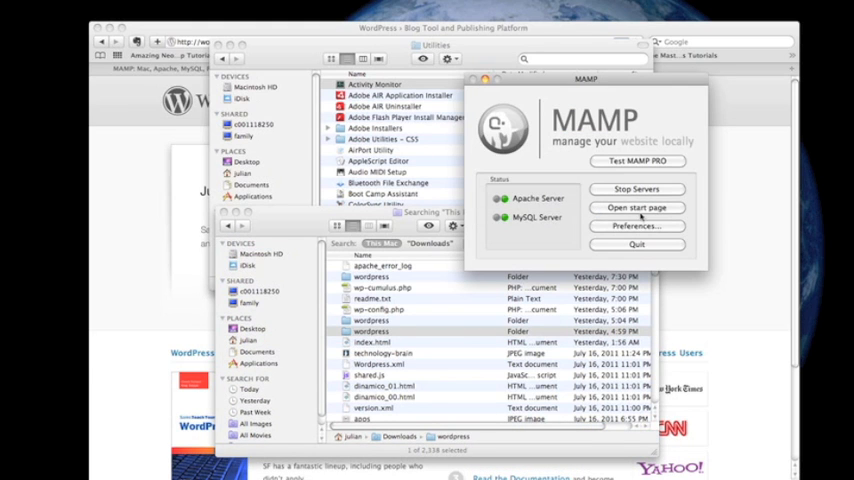
Open the MAMP welcome page in the browser and go on to phpMyAdmin.
{"action": "left_click", "coordinate": [636, 208]}
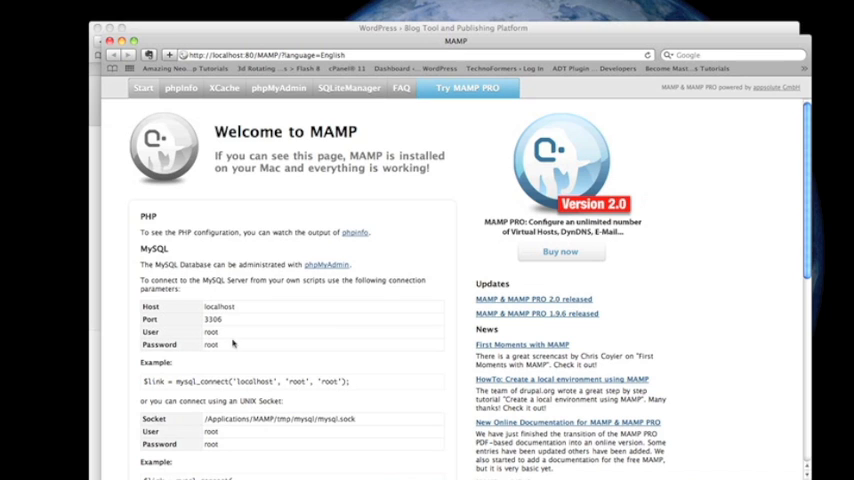
{"action": "mouse_move", "coordinate": [434, 108]}
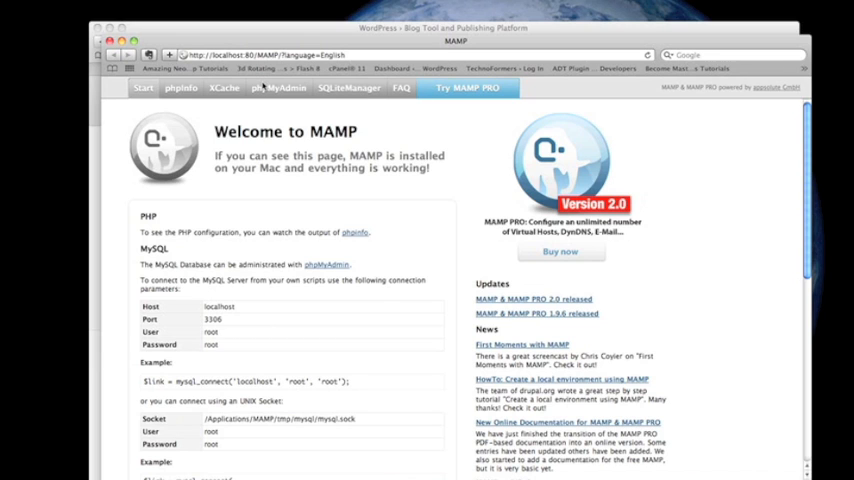
{"action": "left_click", "coordinate": [284, 88]}
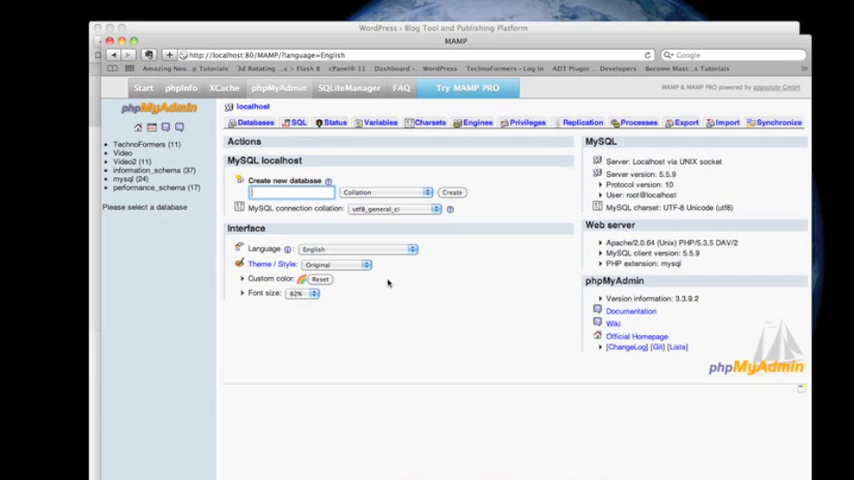
Create a new database named 'Mamp' in phpMyAdmin.
{"action": "type", "text": "Mamp"}
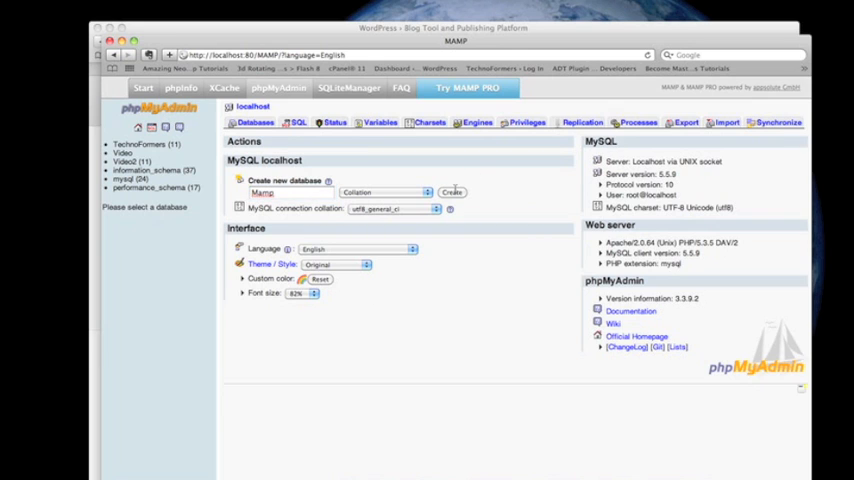
{"action": "left_click", "coordinate": [452, 192]}
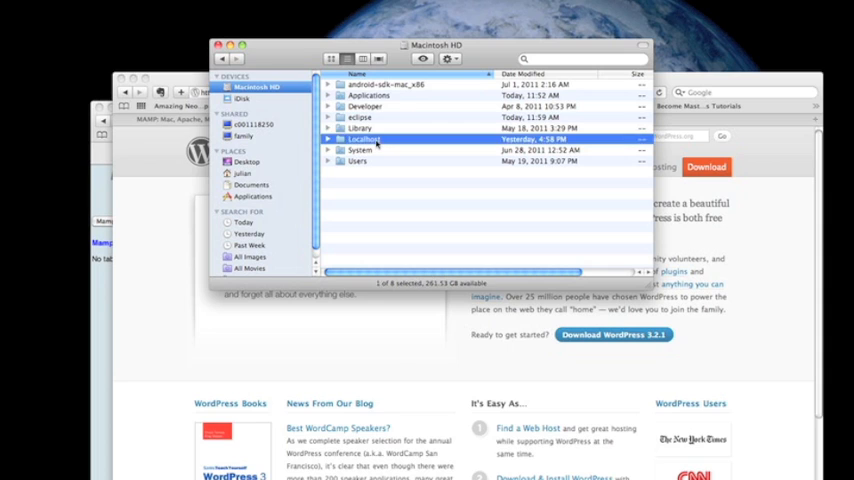
Add a new folder in htdocs for local sites and return to the home folder.
{"action": "double_click", "coordinate": [364, 138]}
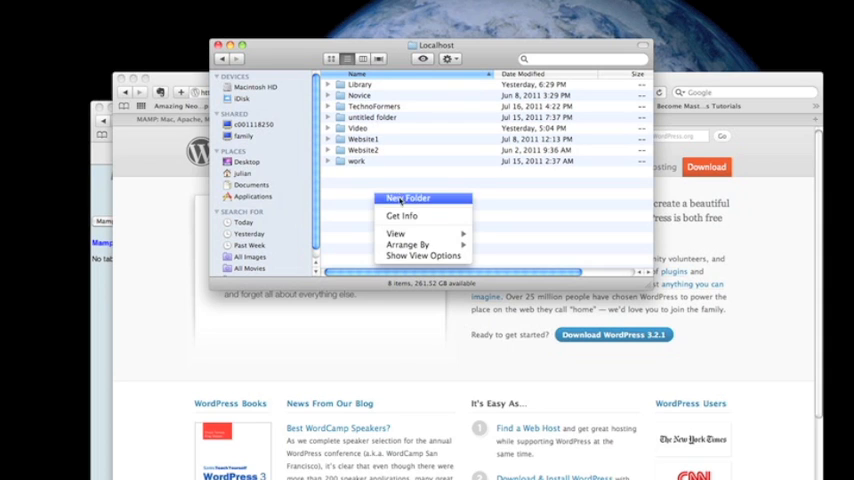
{"action": "left_click", "coordinate": [408, 196]}
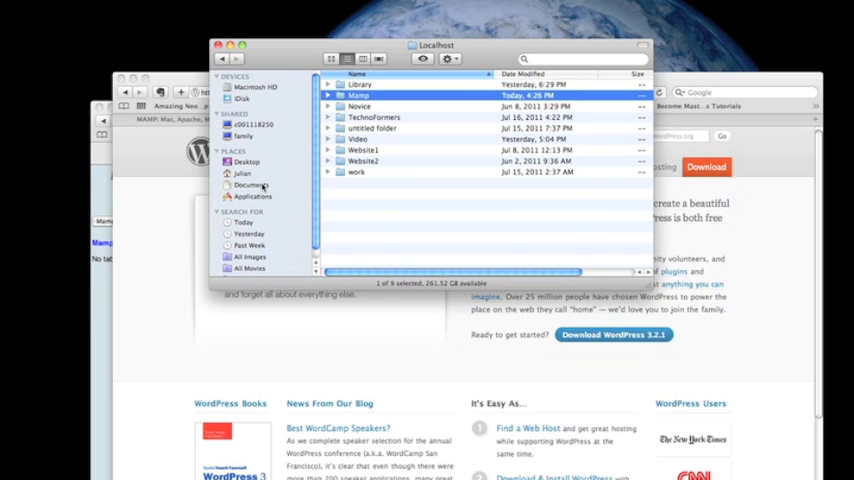
{"action": "left_click", "coordinate": [252, 184]}
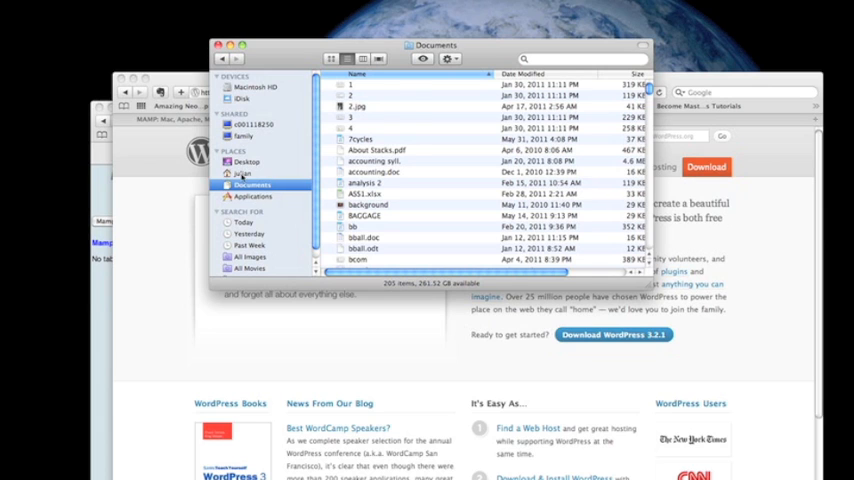
{"action": "left_click", "coordinate": [242, 172]}
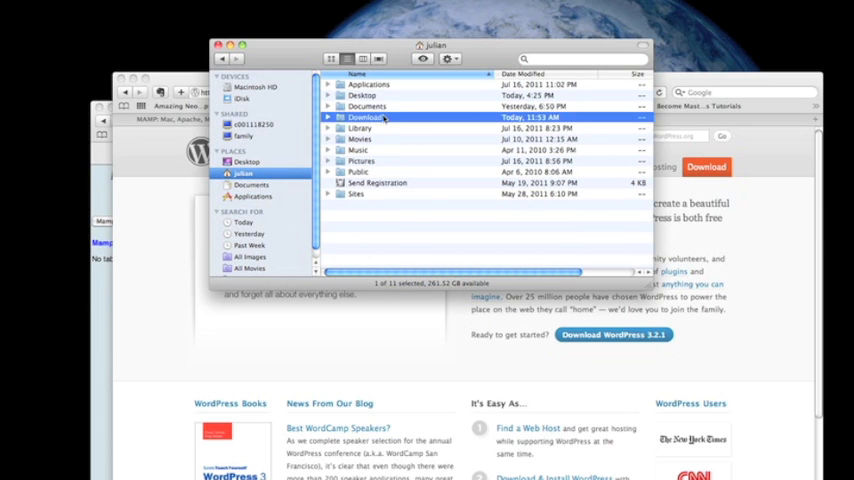
Search Finder for the downloaded wordpress folder and copy it.
{"action": "double_click", "coordinate": [364, 116]}
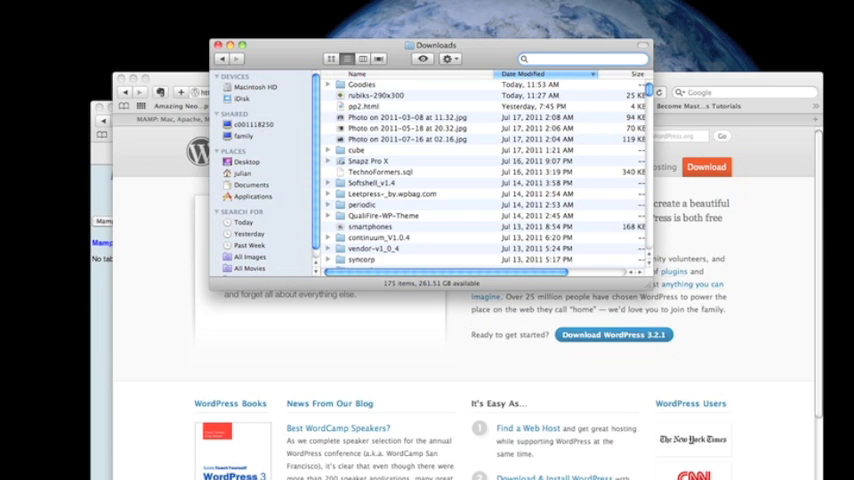
{"action": "type", "text": "wordpp"}
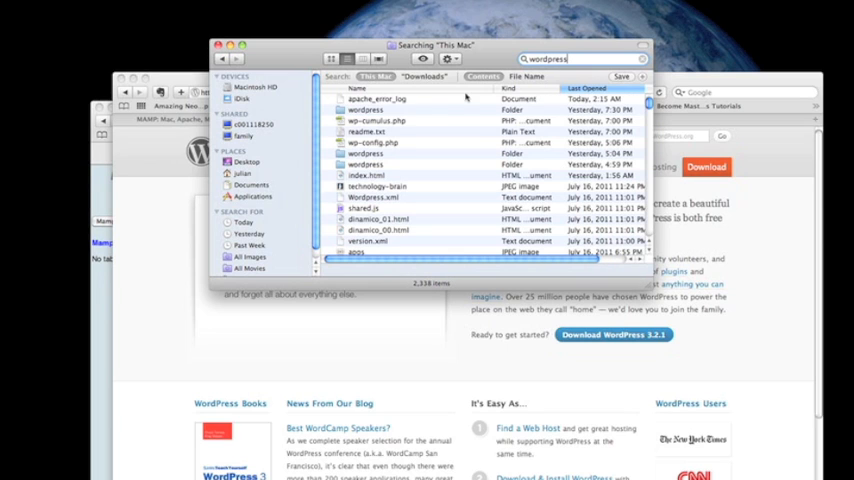
{"action": "left_click", "coordinate": [364, 108]}
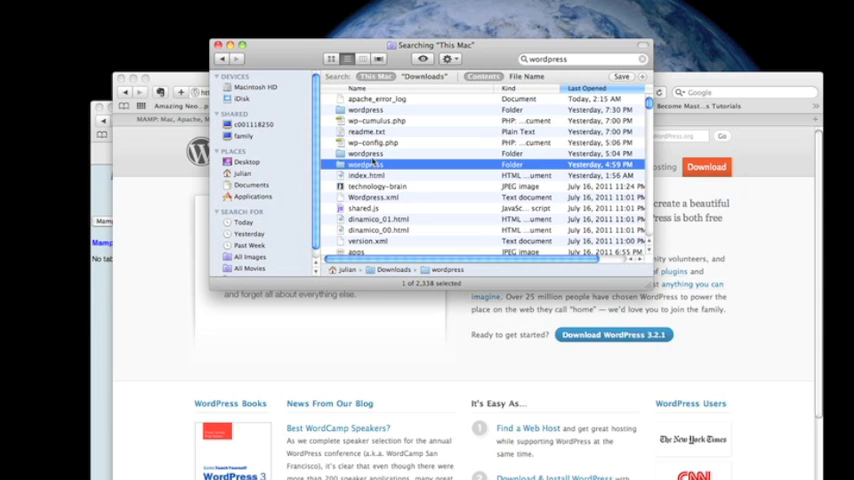
{"action": "right_click", "coordinate": [364, 164]}
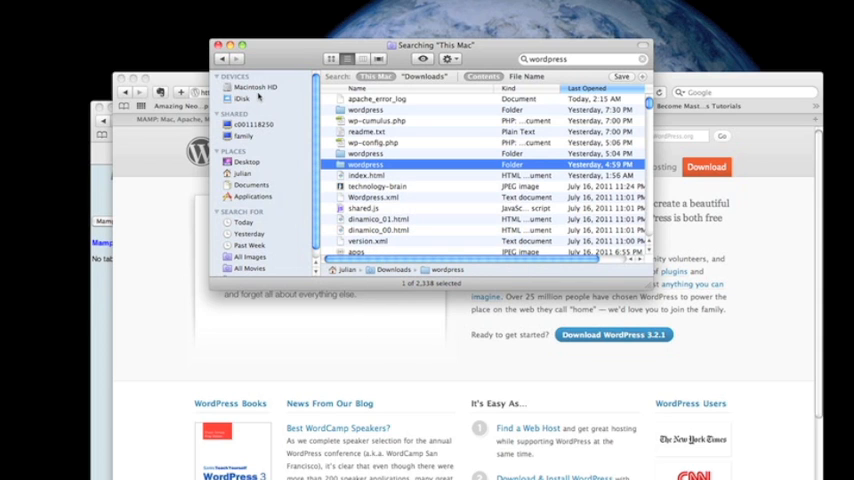
Open the Mamp web folder on Macintosh HD to paste the wordpress copy.
{"action": "left_click", "coordinate": [256, 88]}
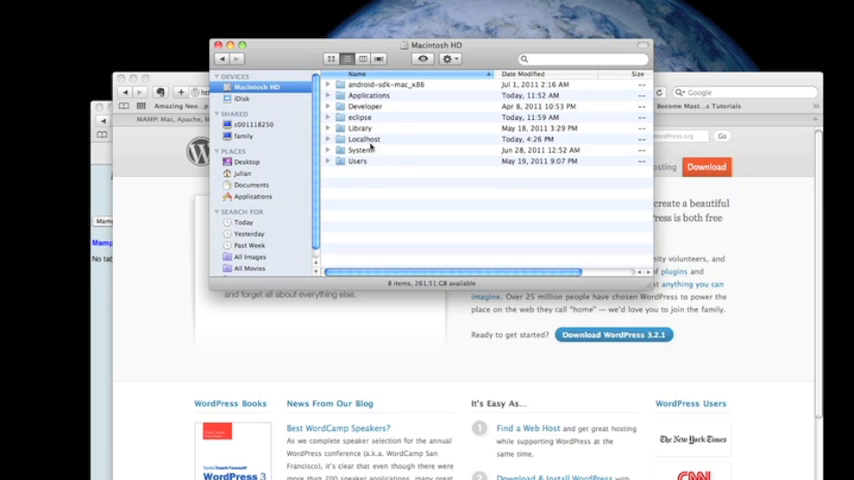
{"action": "double_click", "coordinate": [364, 138]}
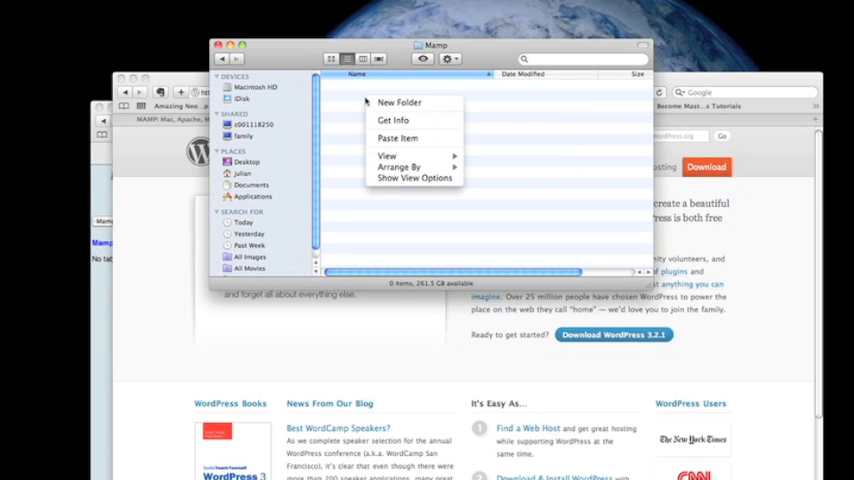
{"action": "mouse_move", "coordinate": [392, 120]}
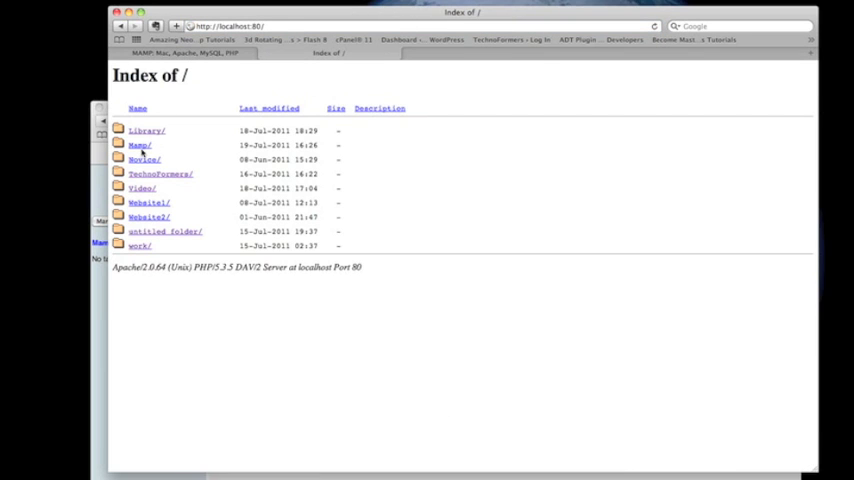
Open the wordpress folder on localhost and start creating its configuration file.
{"action": "left_click", "coordinate": [140, 144]}
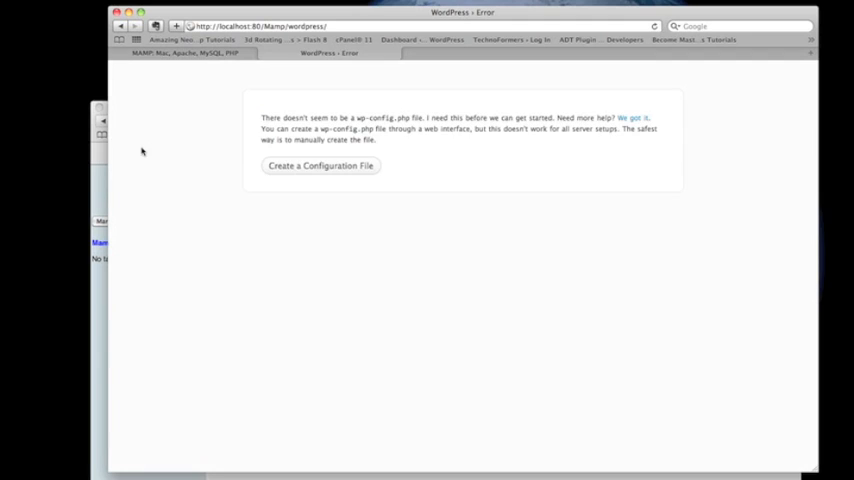
{"action": "left_click", "coordinate": [320, 164]}
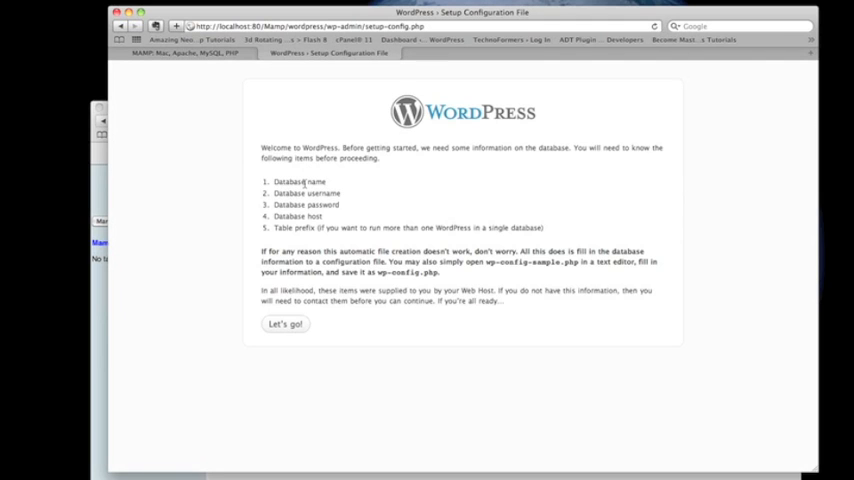
{"action": "mouse_move", "coordinate": [312, 202]}
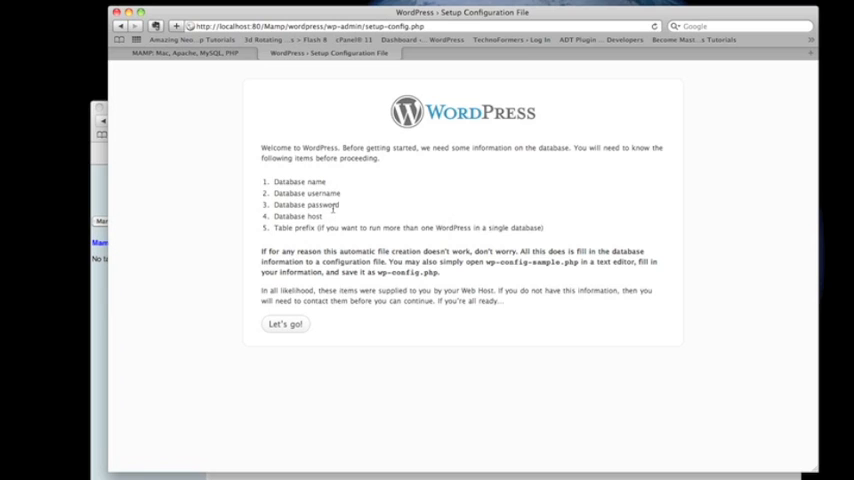
{"action": "left_click", "coordinate": [284, 324]}
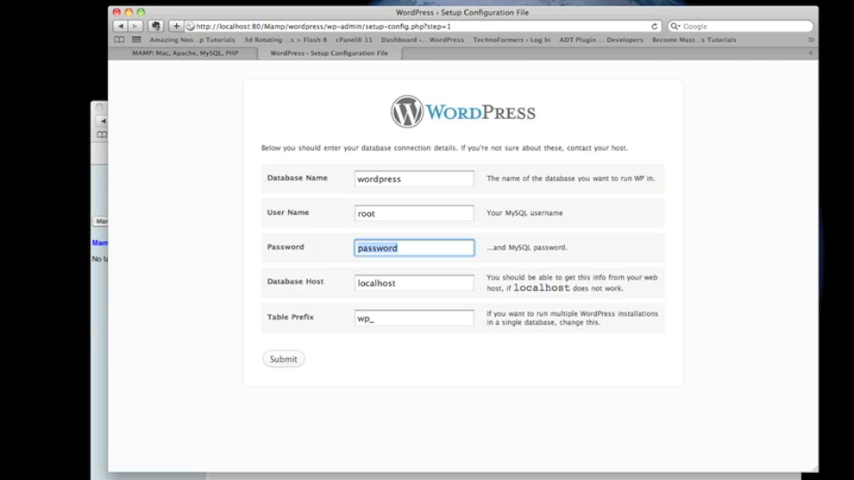
{"action": "type", "text": "root"}
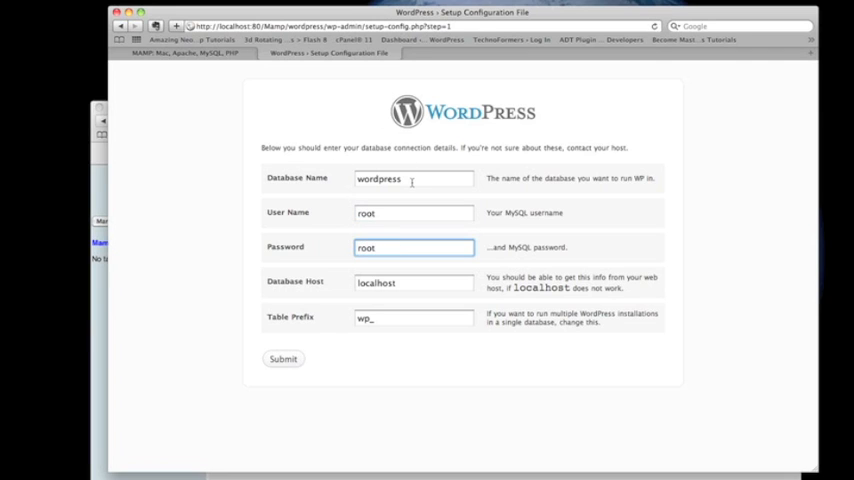
{"action": "triple_click", "coordinate": [412, 178]}
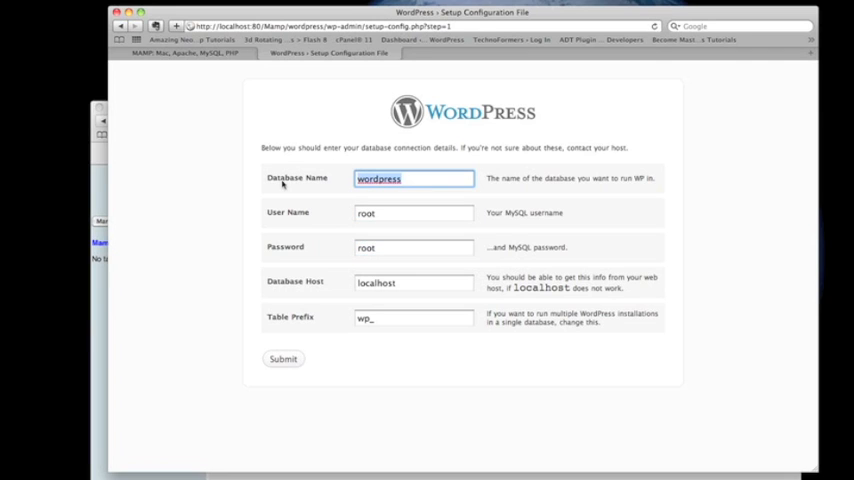
{"action": "type", "text": "Mamp"}
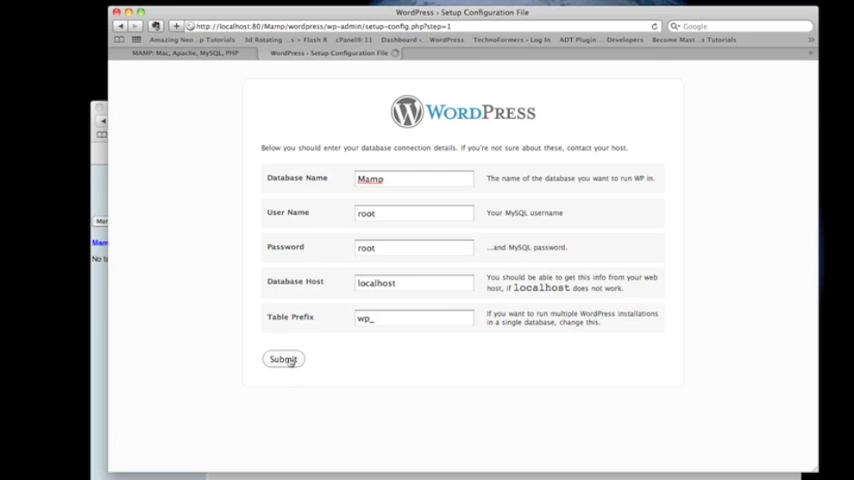
{"action": "left_click", "coordinate": [284, 360]}
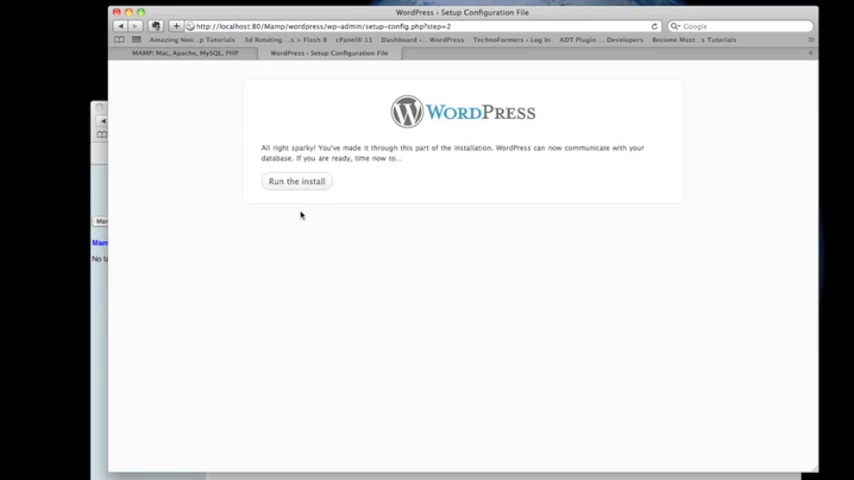
{"action": "left_click", "coordinate": [296, 180]}
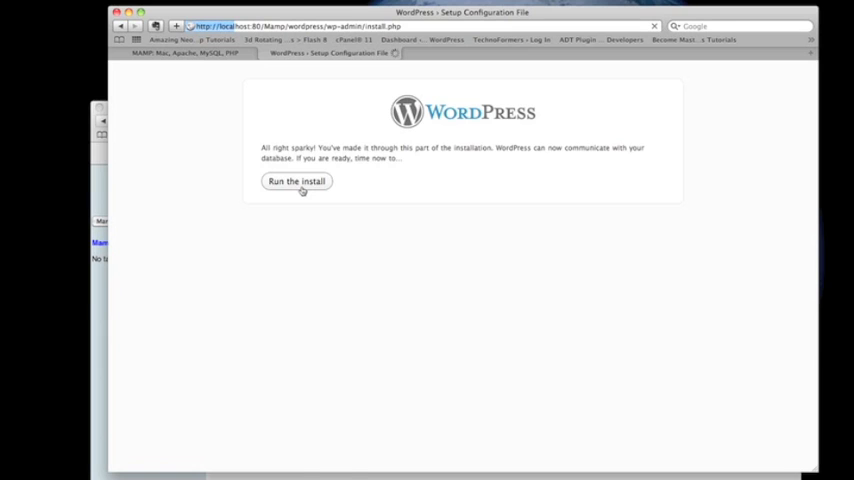
{"action": "left_click", "coordinate": [296, 180]}
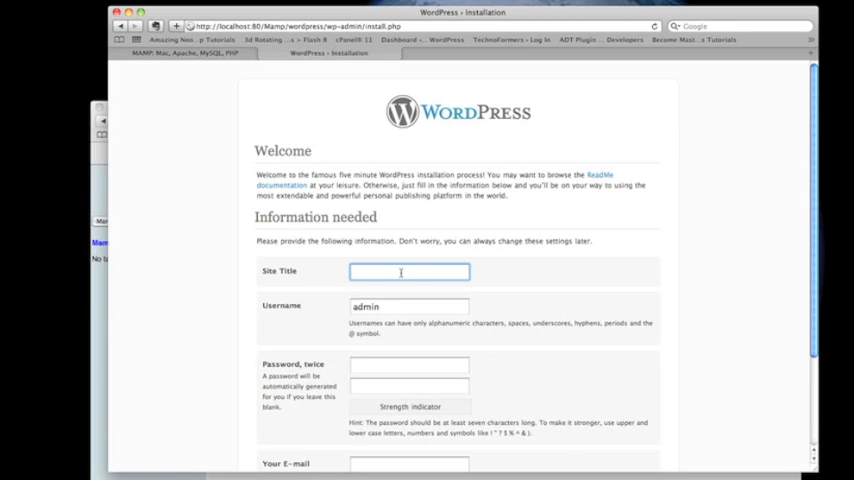
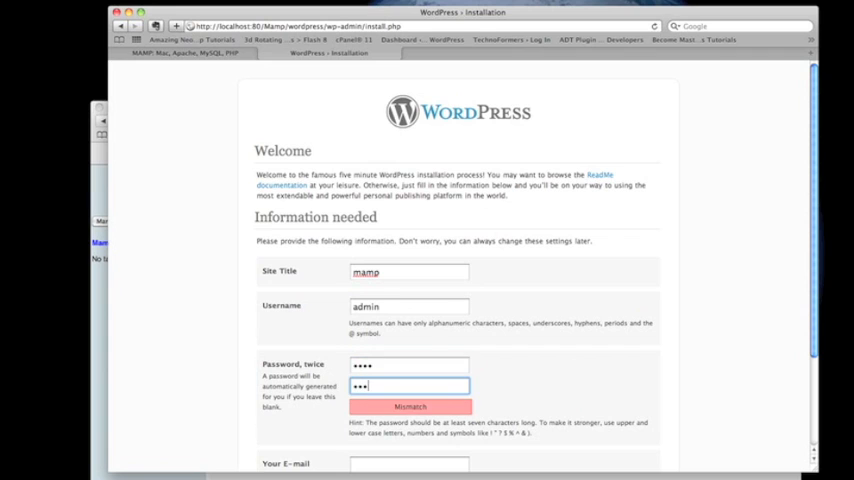
{"action": "scroll", "scroll_direction": "down", "scroll_amount": 3}
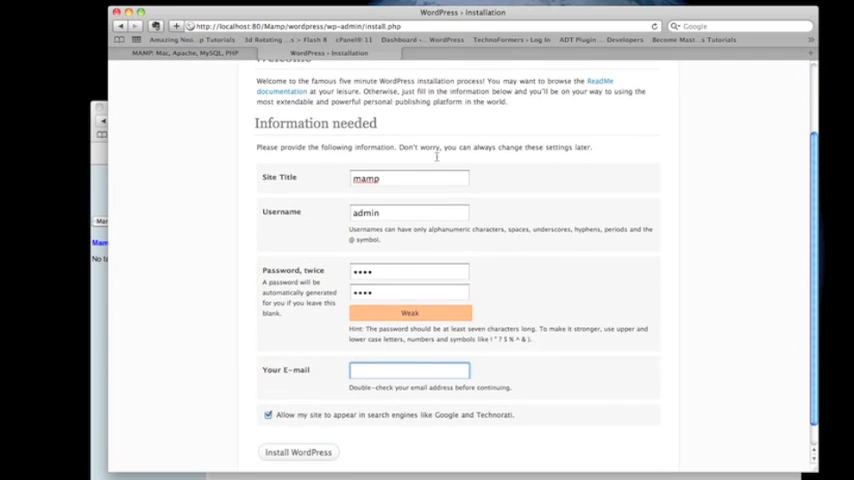
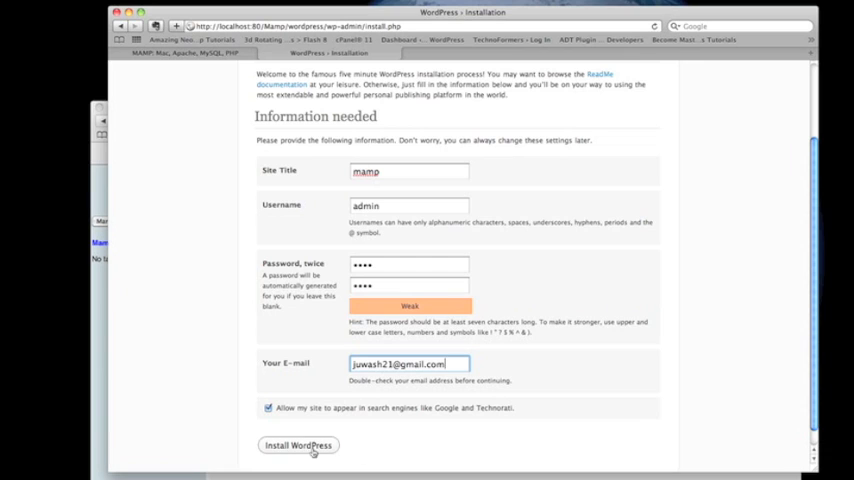
{"action": "left_click", "coordinate": [298, 444]}
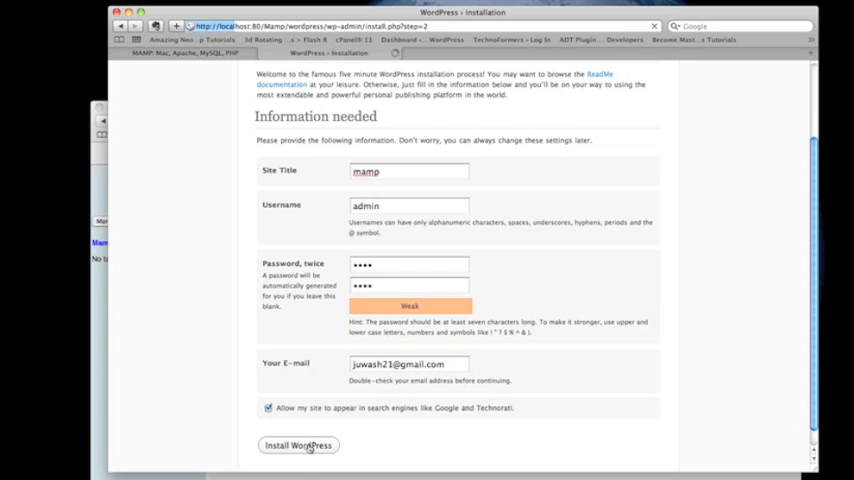
{"action": "left_click", "coordinate": [298, 444]}
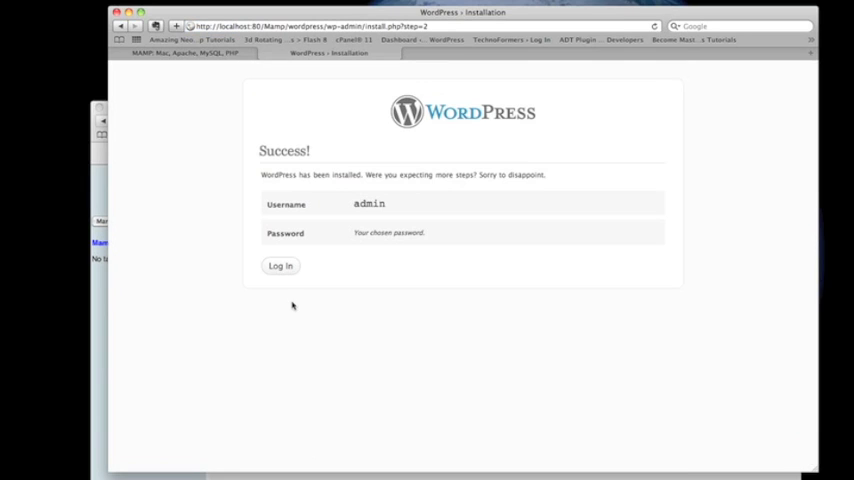
Log in as admin to reach the WordPress Dashboard of the local site.
{"action": "left_click", "coordinate": [280, 264]}
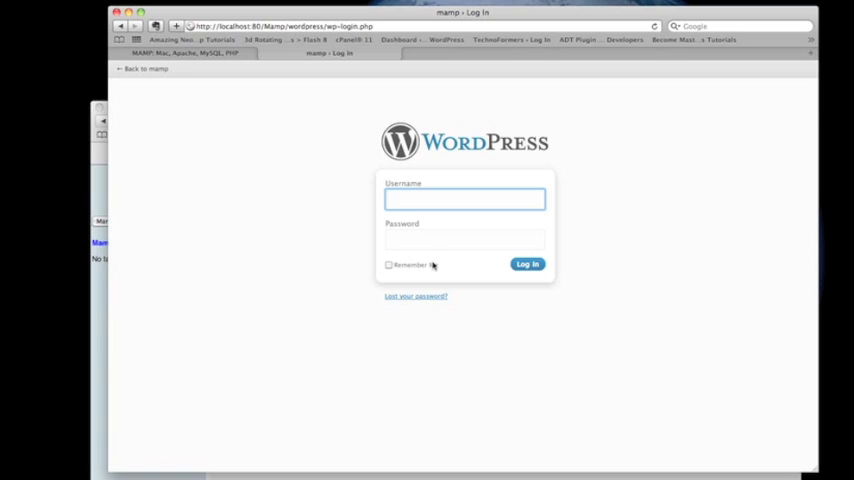
{"action": "type", "text": "admin"}
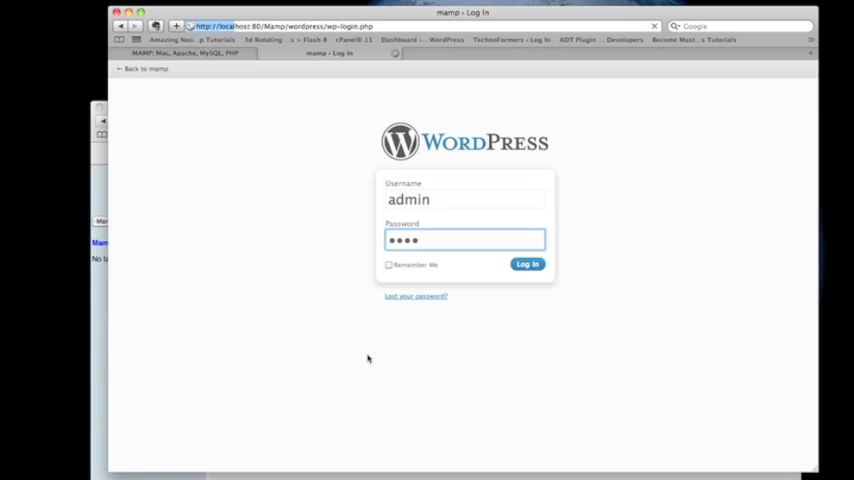
{"action": "left_click", "coordinate": [528, 264]}
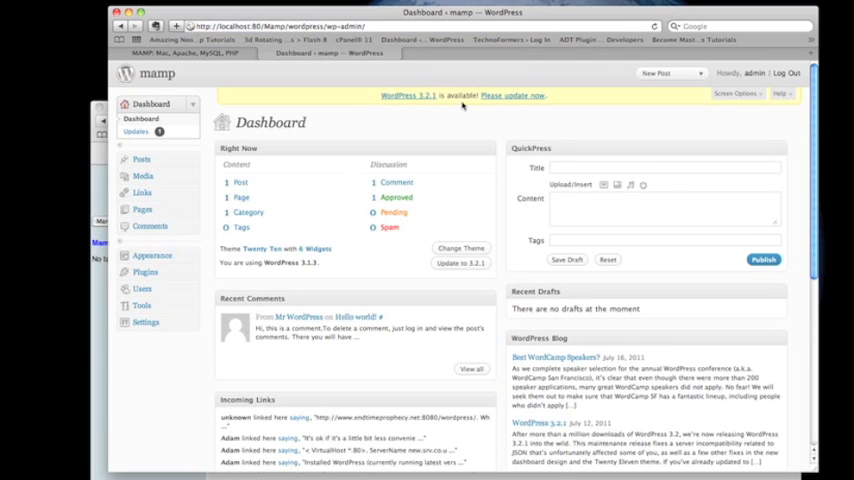
{"action": "mouse_move", "coordinate": [408, 96]}
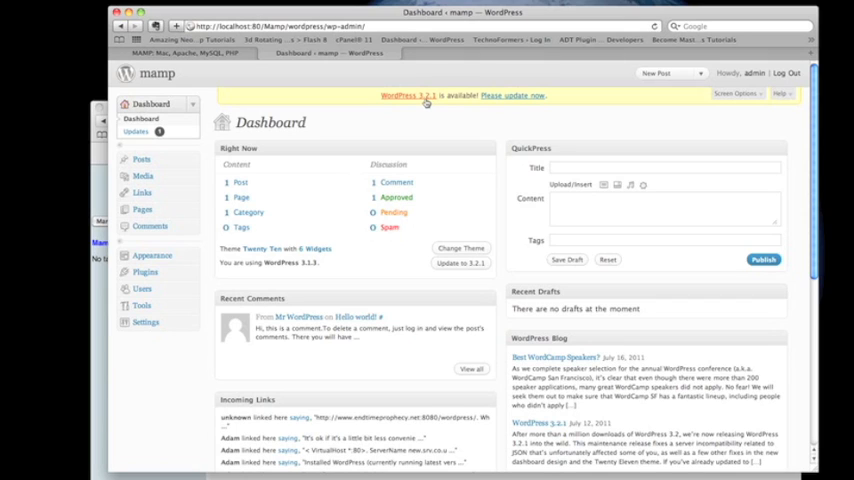
{"action": "mouse_move", "coordinate": [424, 128]}
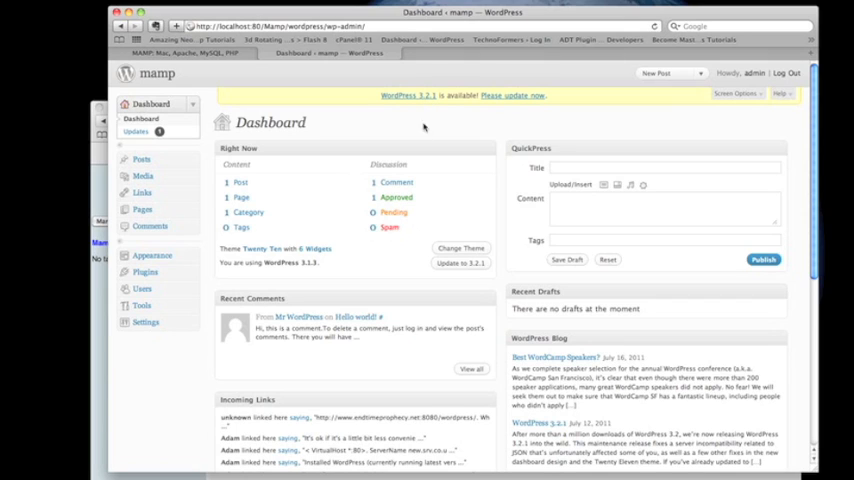
{"action": "mouse_move", "coordinate": [404, 220]}
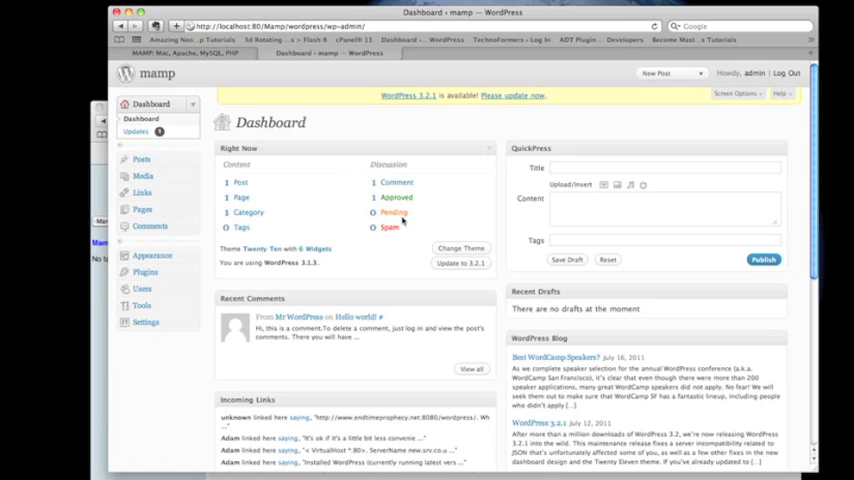